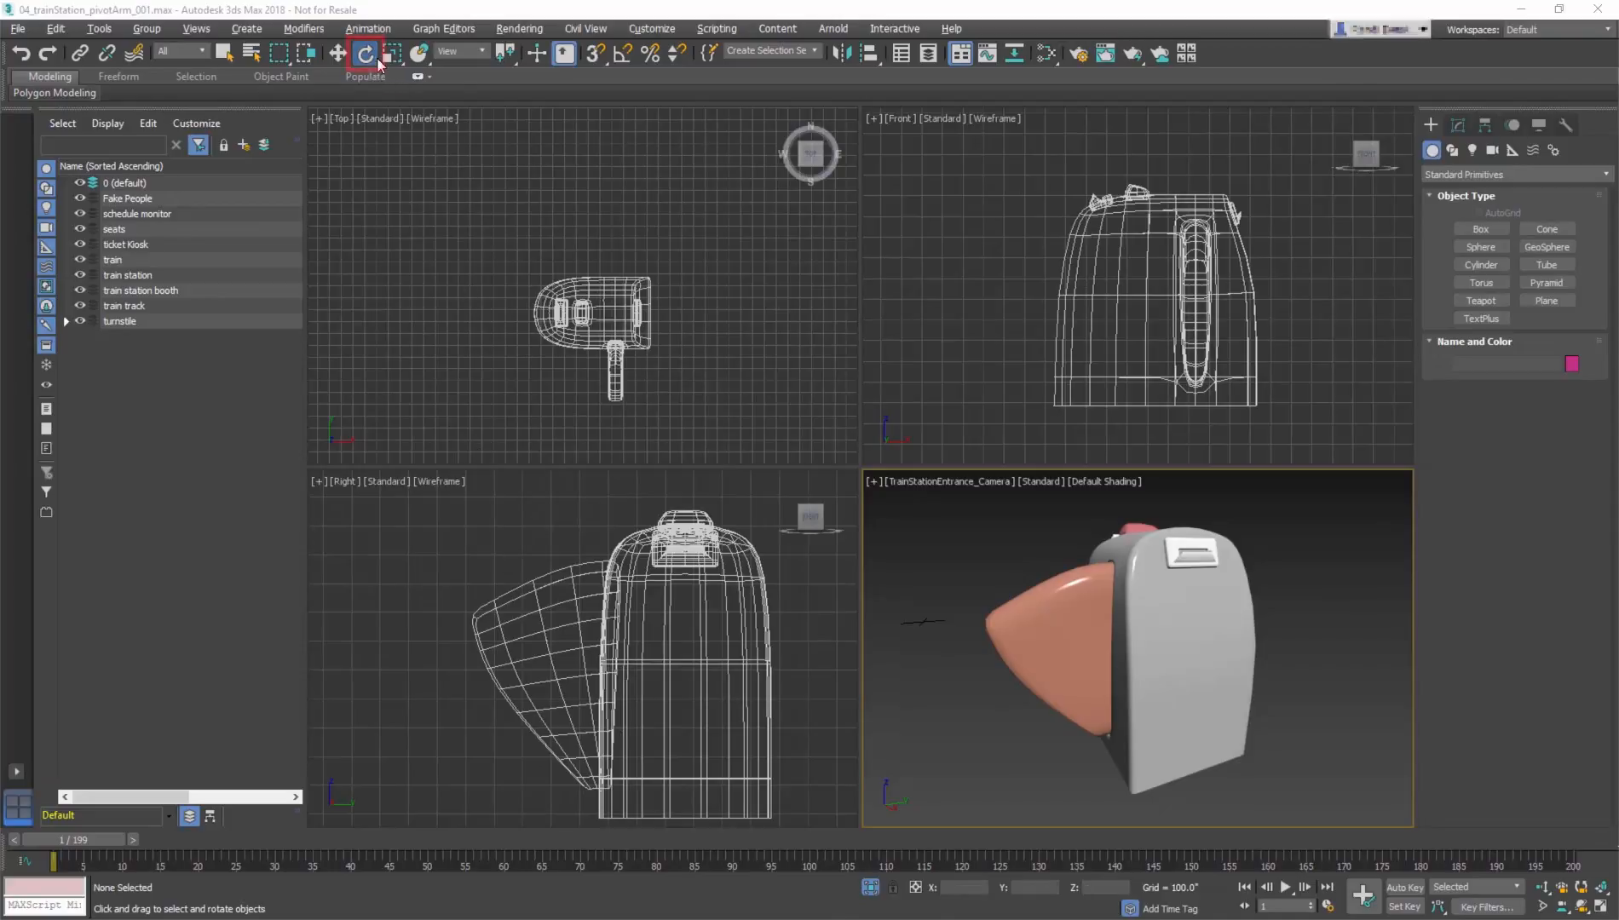
pyautogui.moveTo(365, 53)
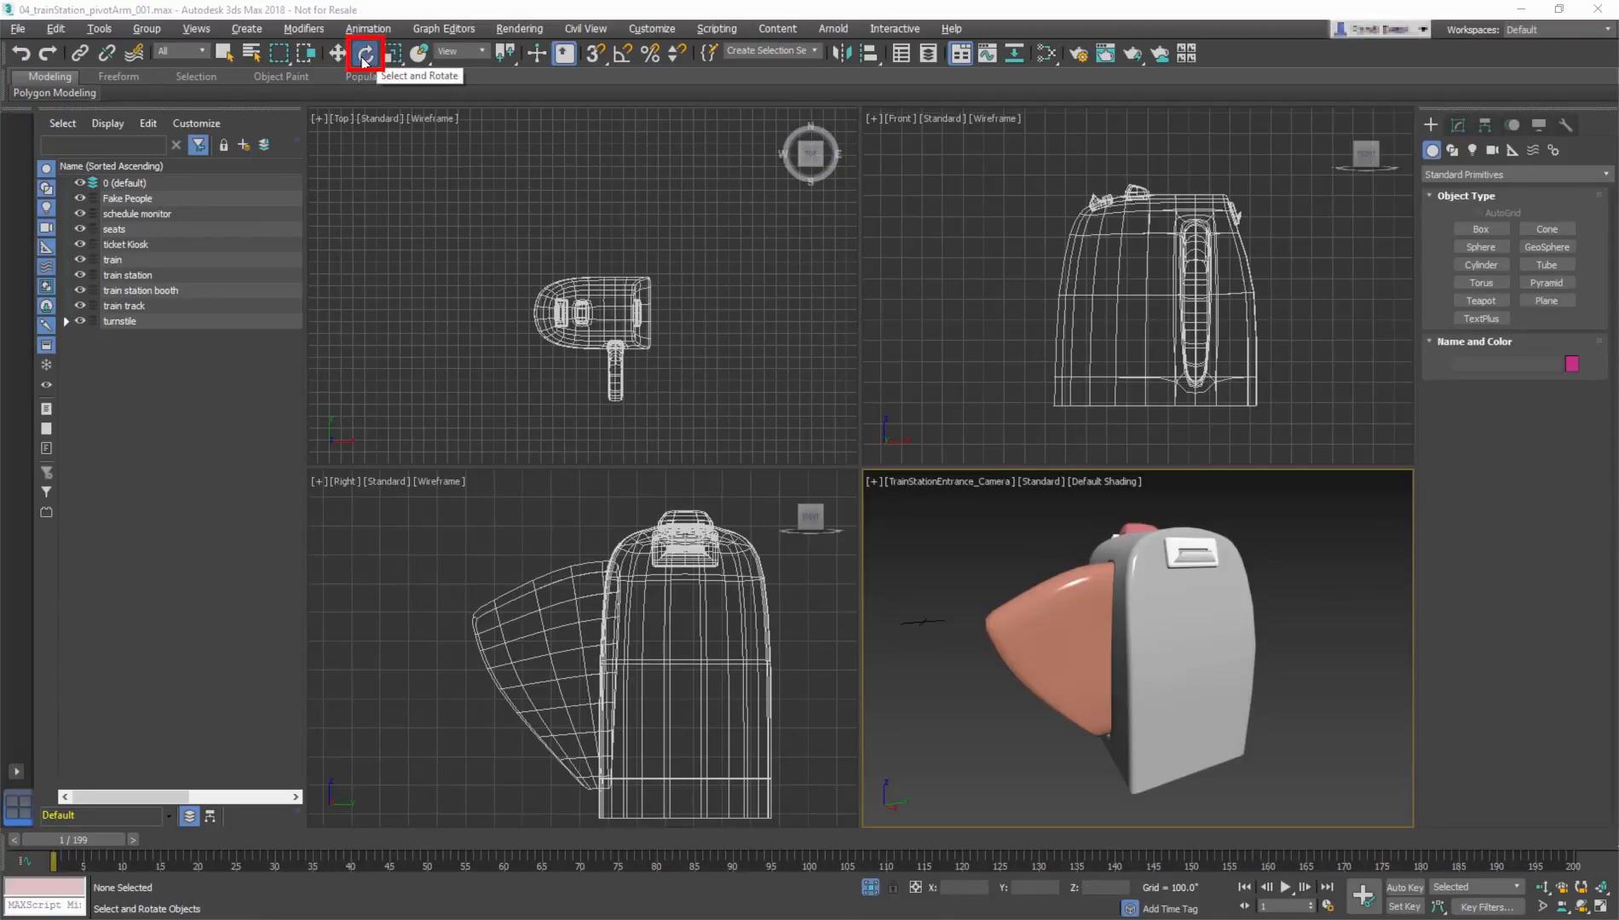
# - Activate Select and Rotate for the turnstile arm barricade_GEO_007
pyautogui.click(1053, 625)
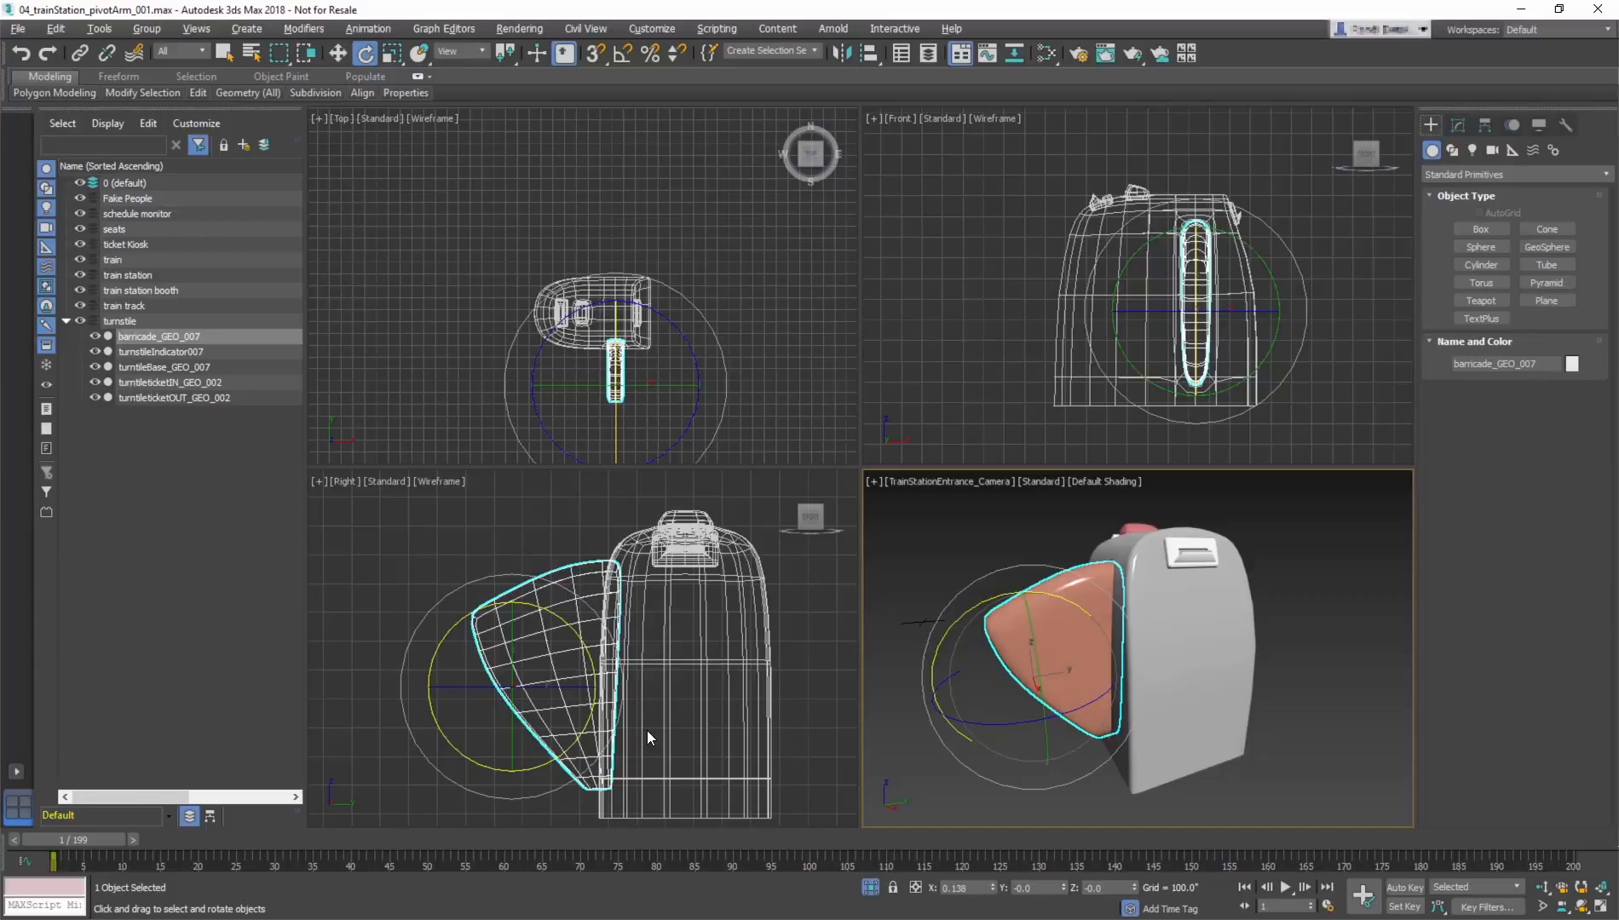
pyautogui.moveTo(645, 739)
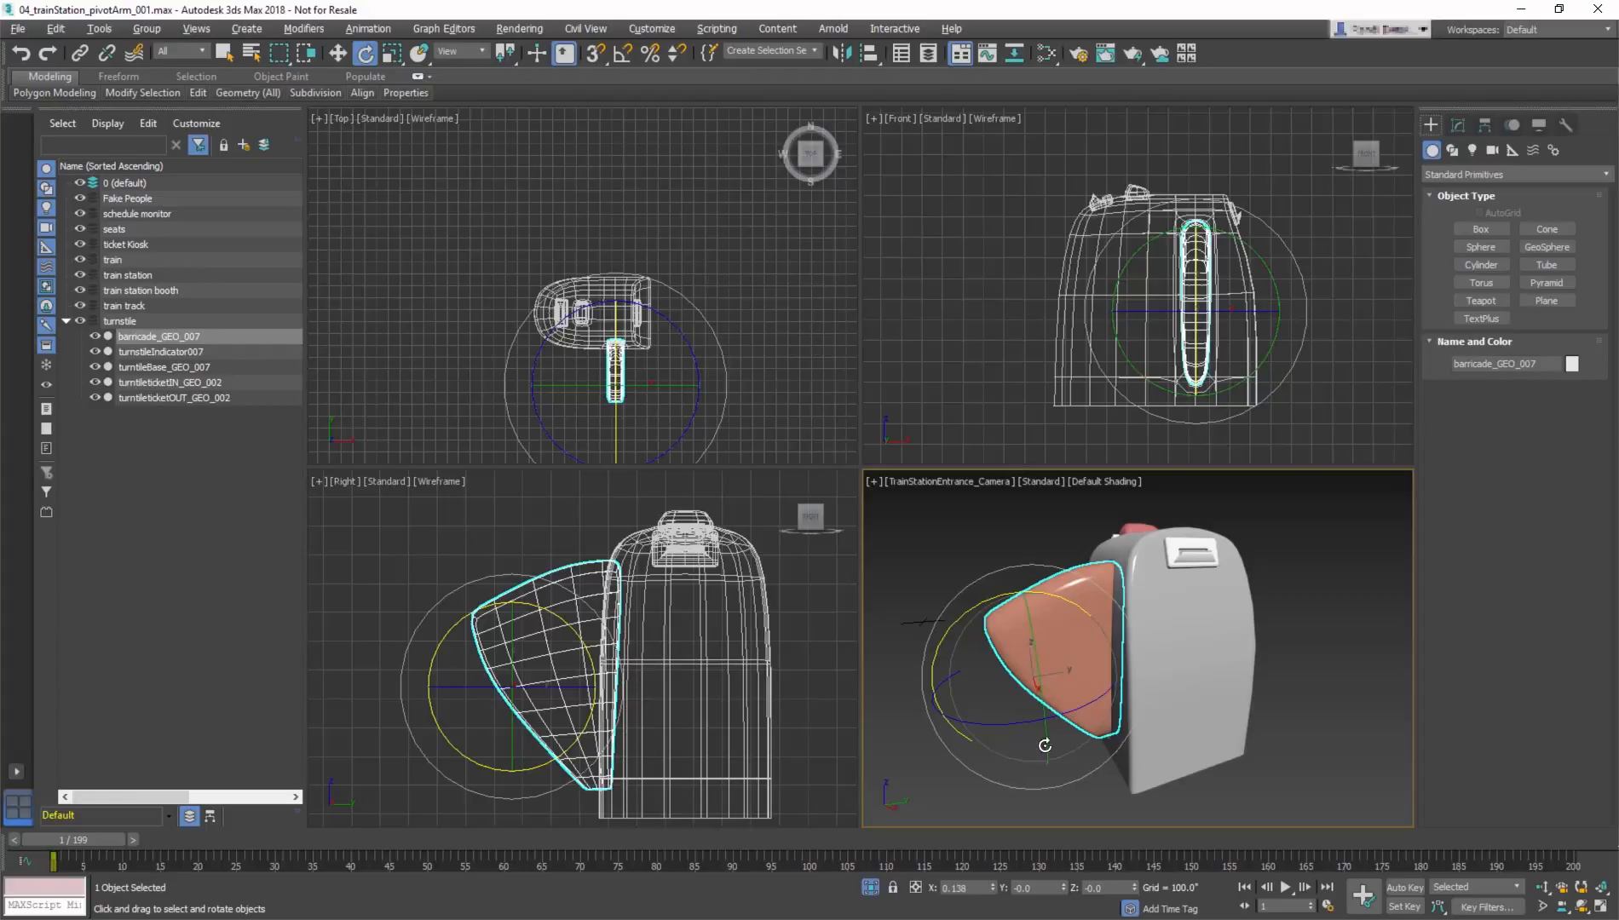
pyautogui.moveTo(1030, 808)
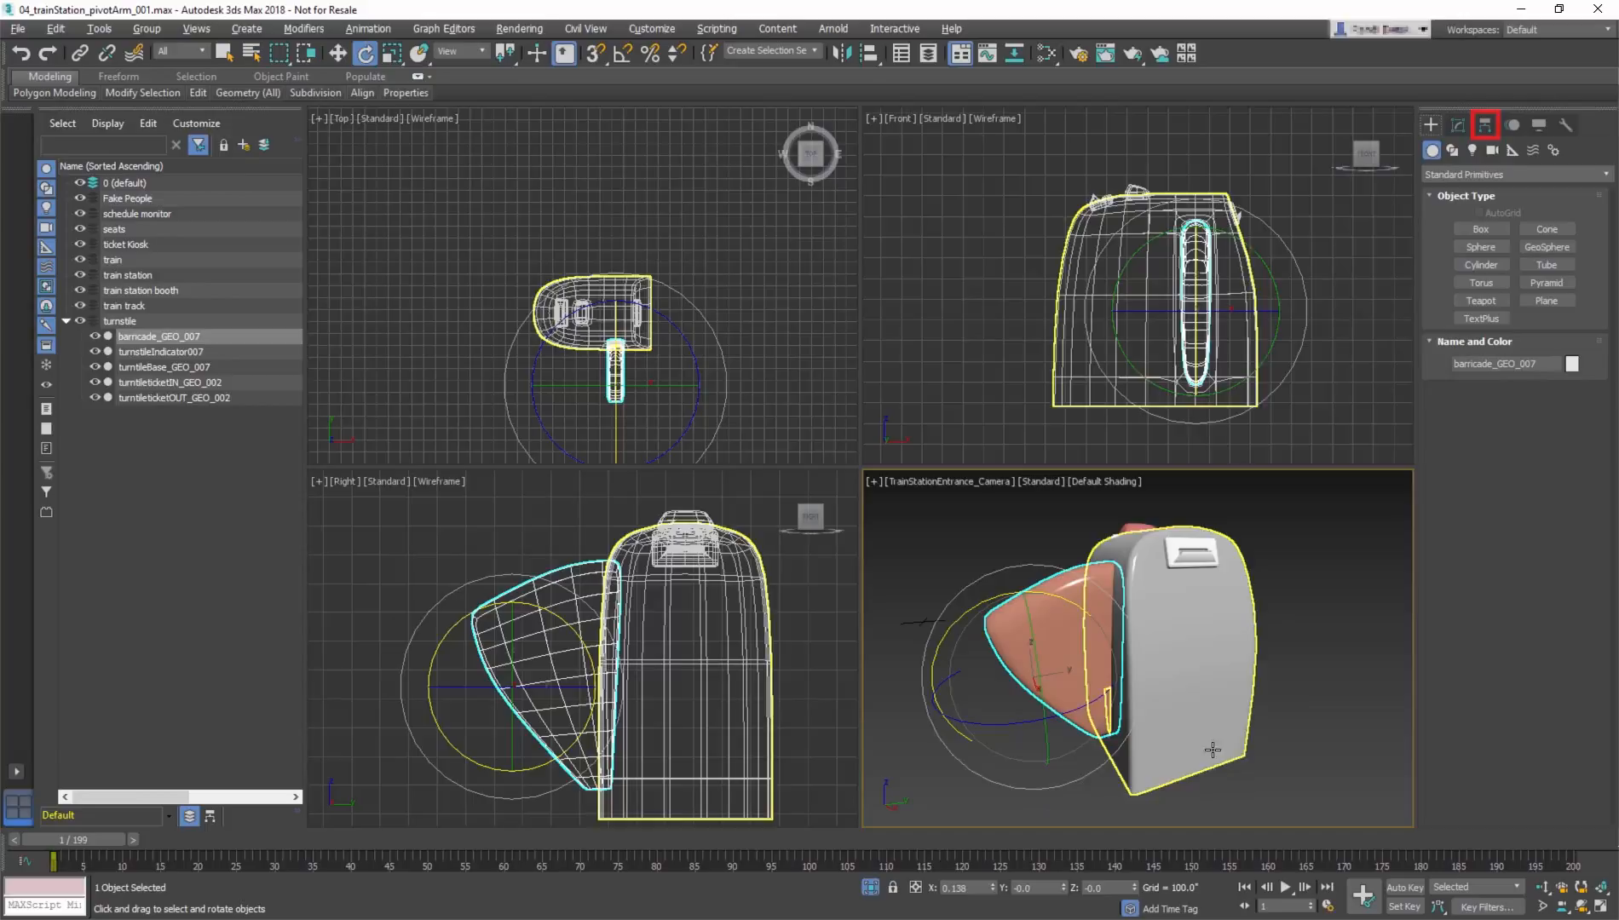
# - Enable Affect Pivot Only in the Hierarchy panel's Pivot settings for the arm
pyautogui.click(1484, 125)
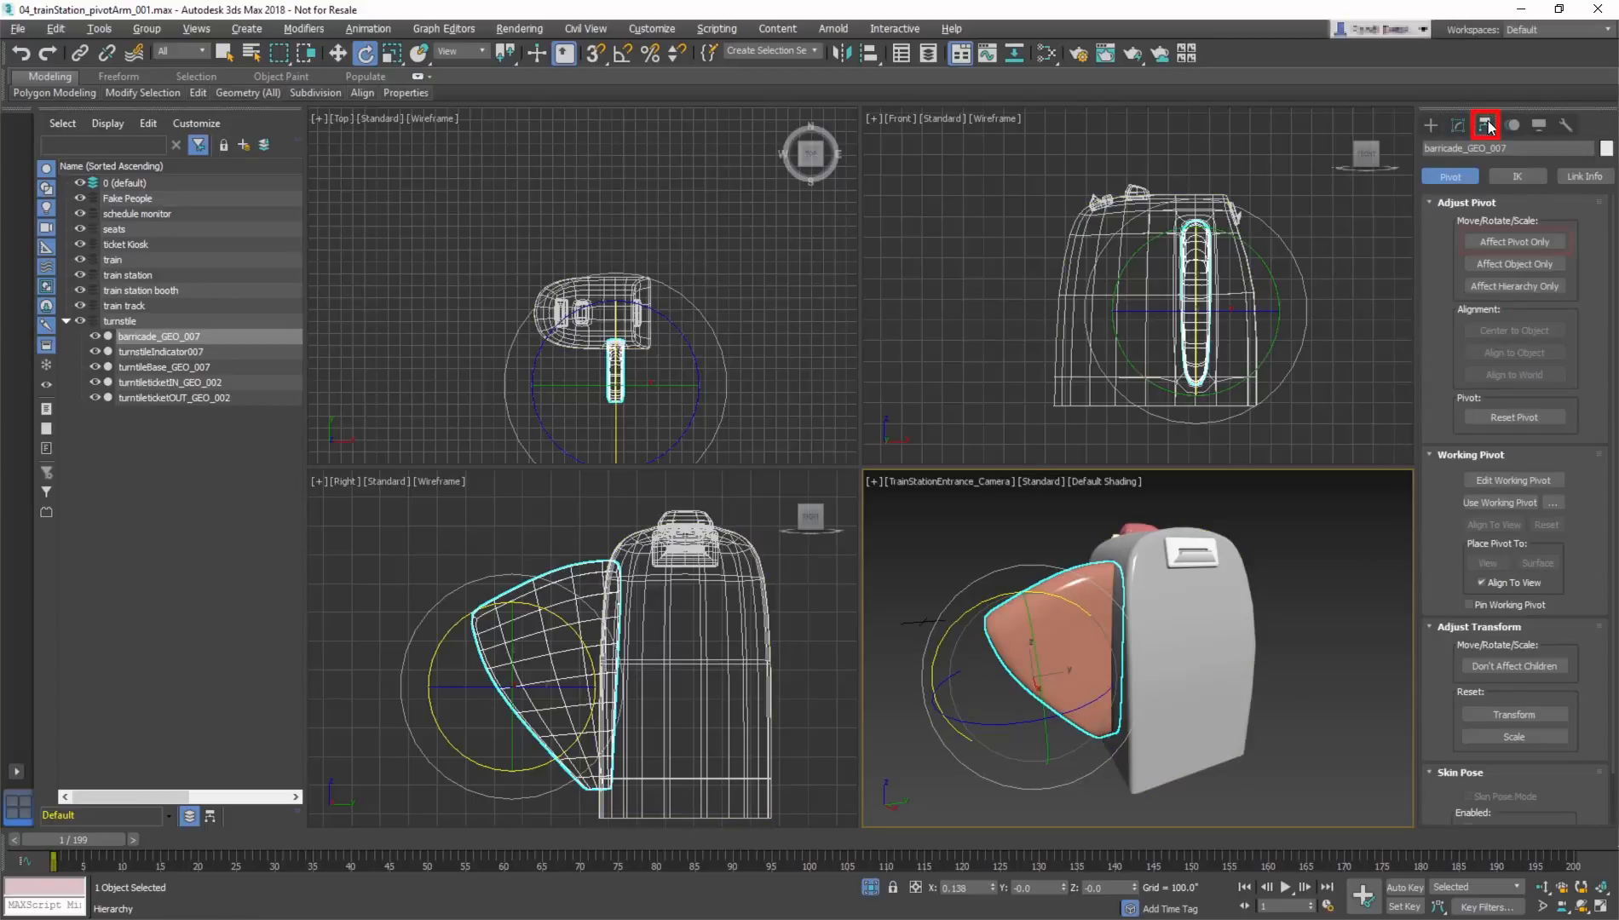
pyautogui.click(1513, 242)
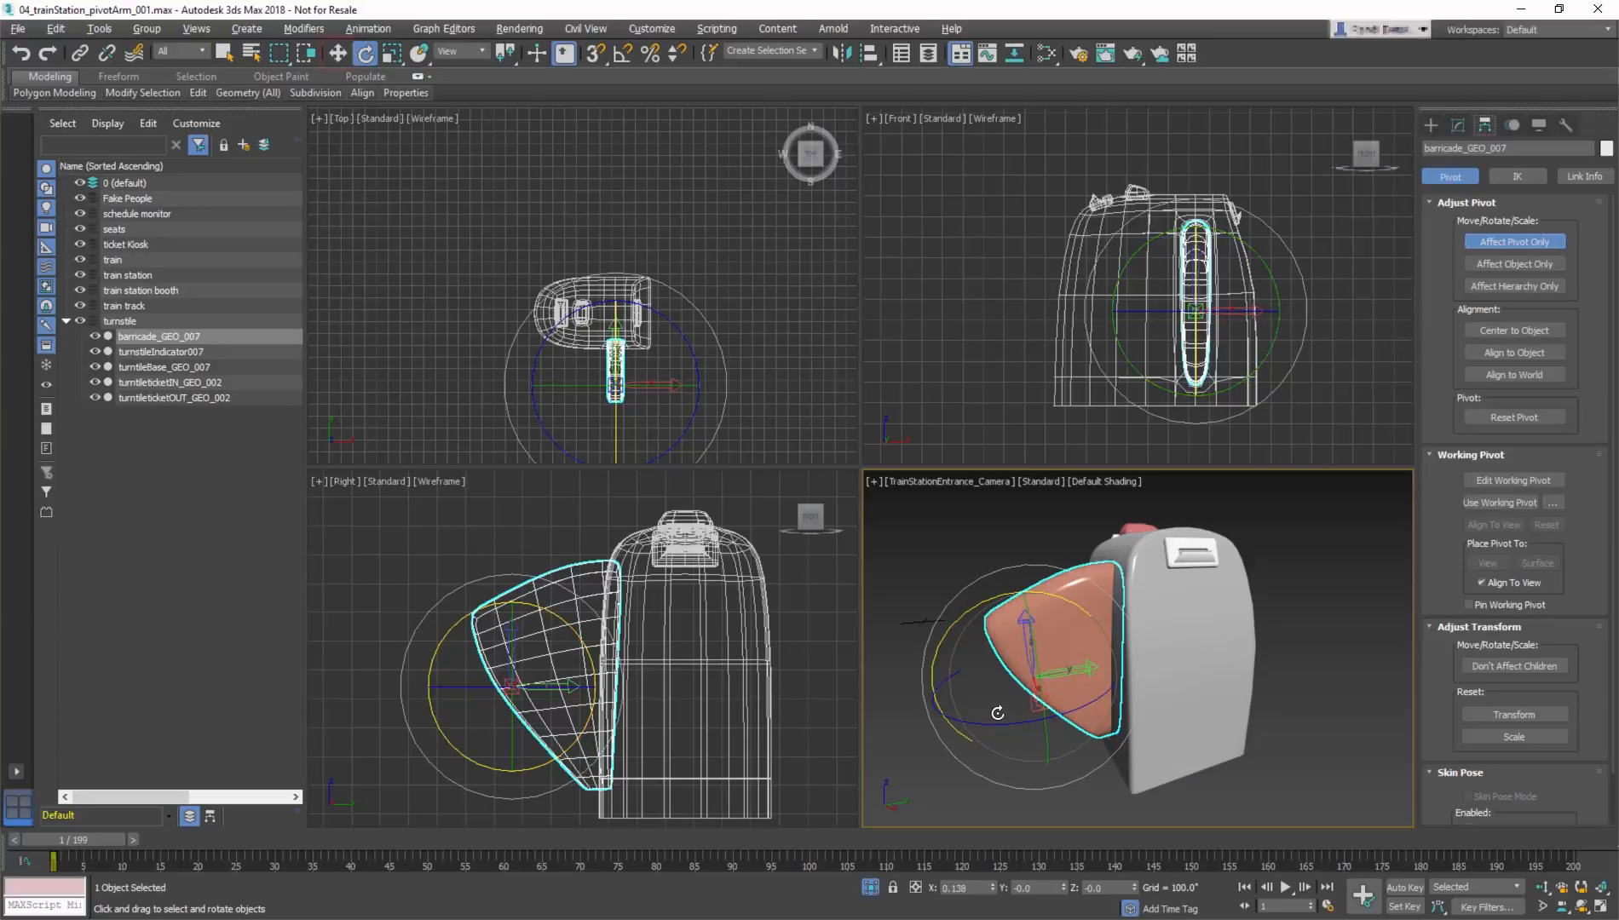
pyautogui.click(337, 53)
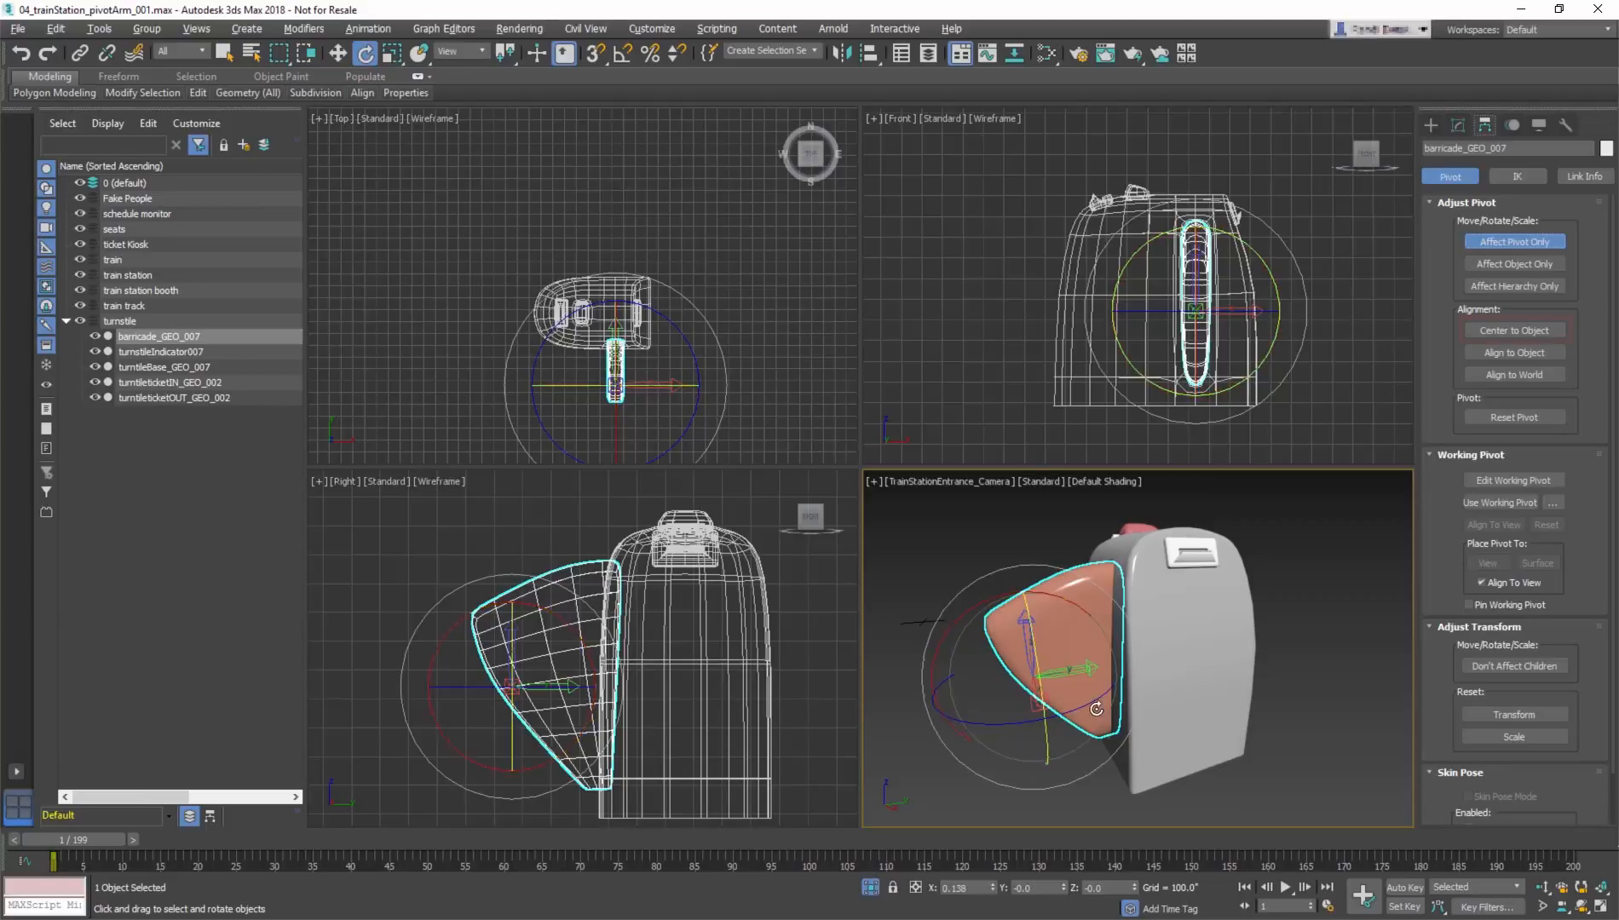
# - Center the pivot to the arm, then turn off Affect Pivot Only
pyautogui.click(1513, 330)
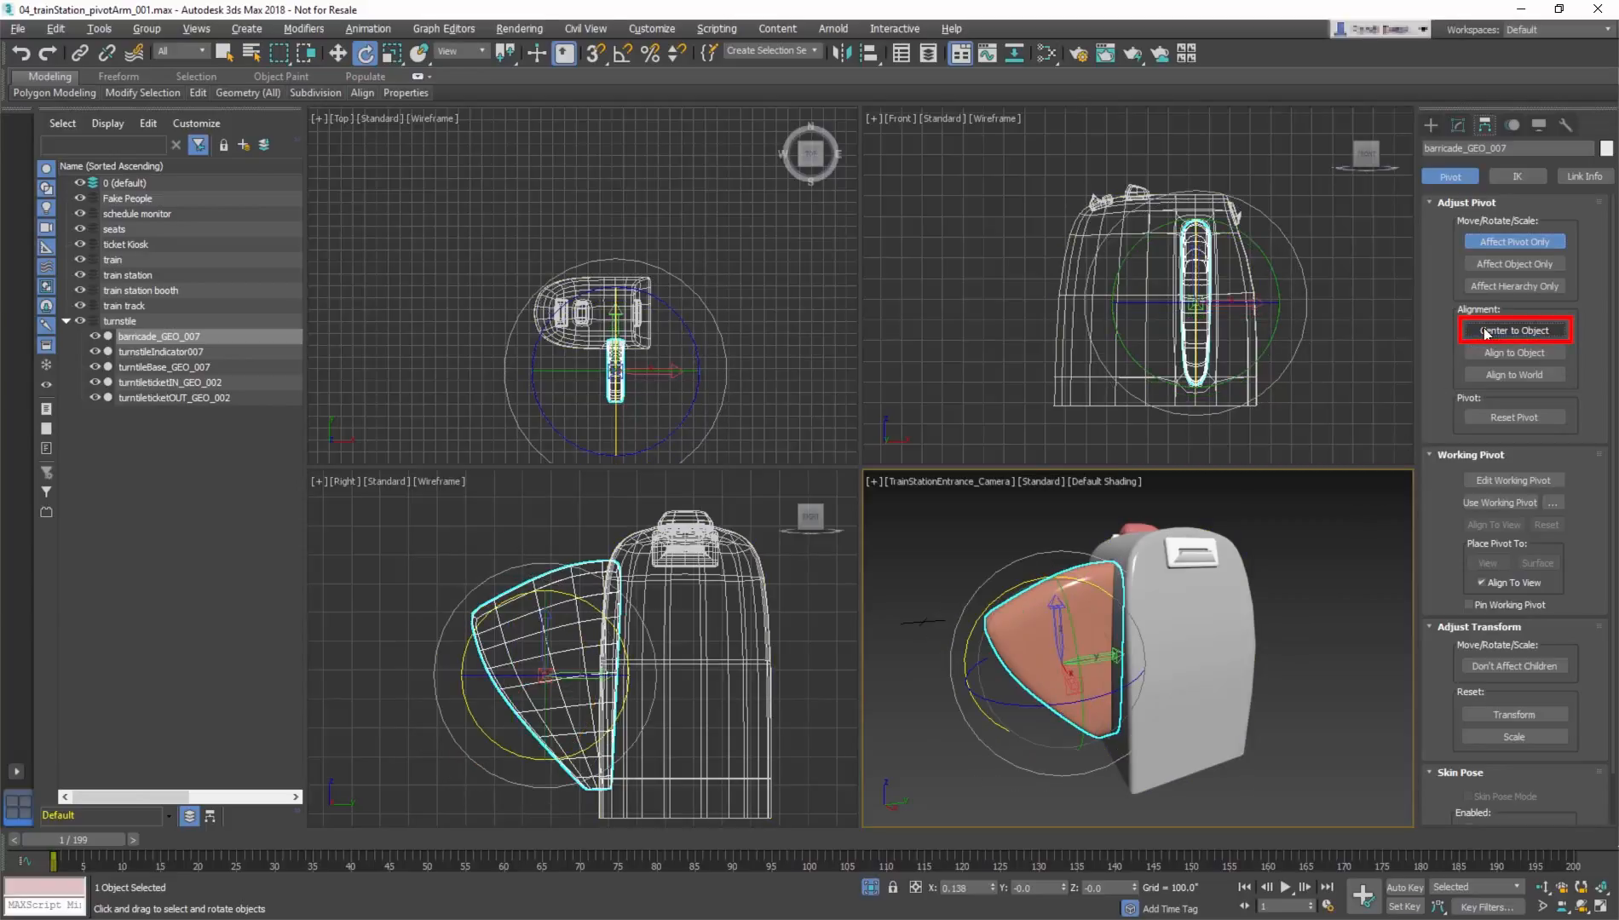
pyautogui.moveTo(506, 164)
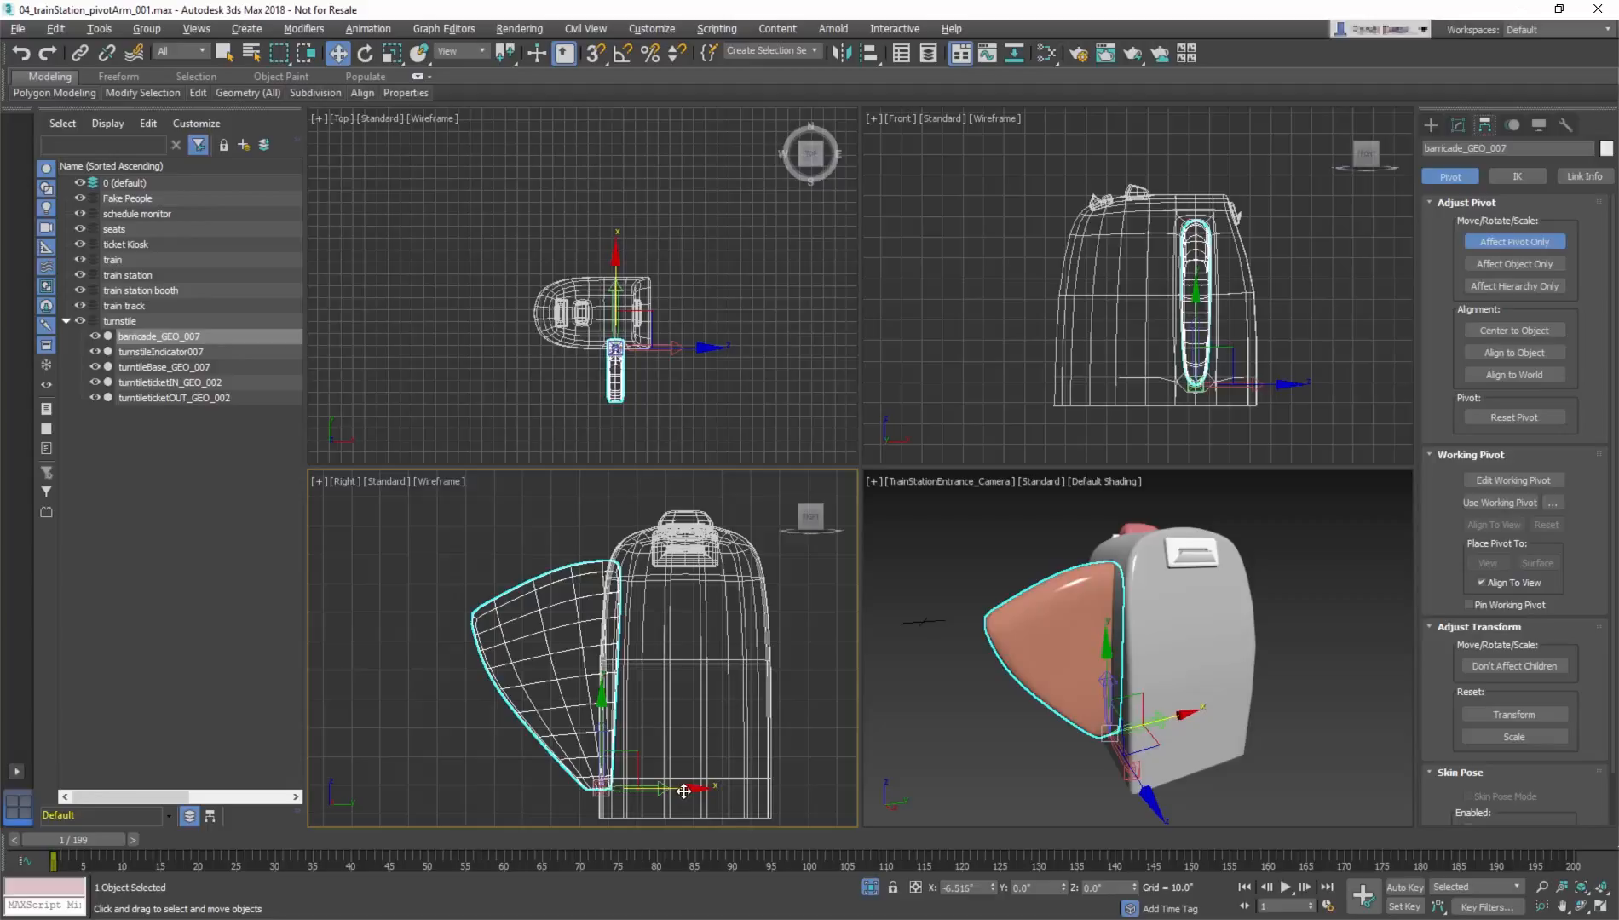
pyautogui.click(1513, 240)
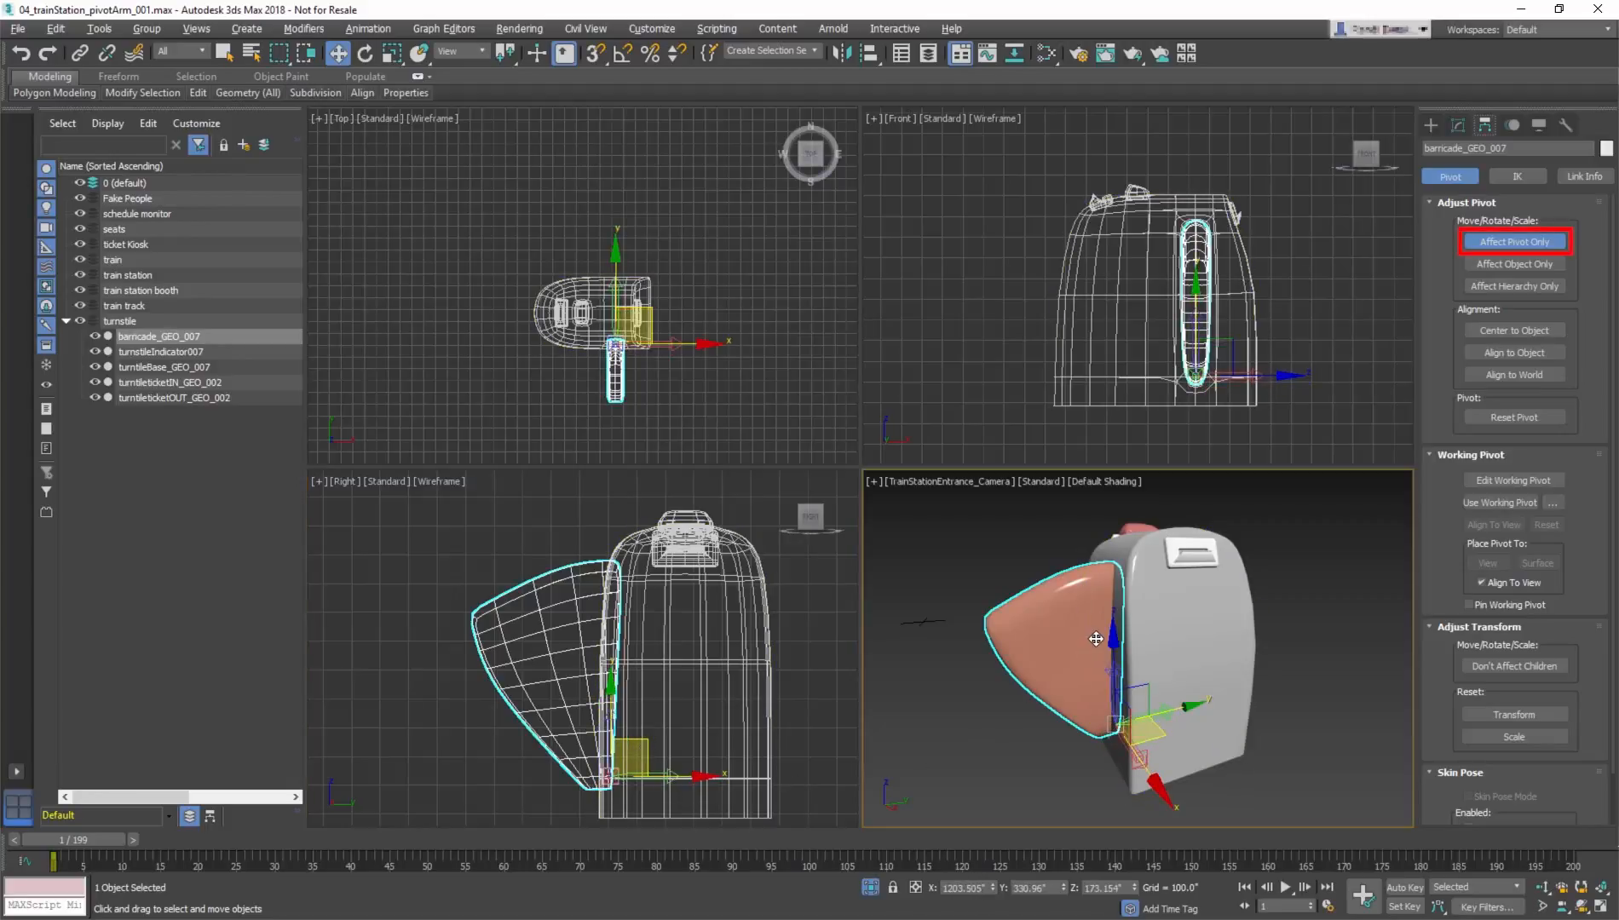